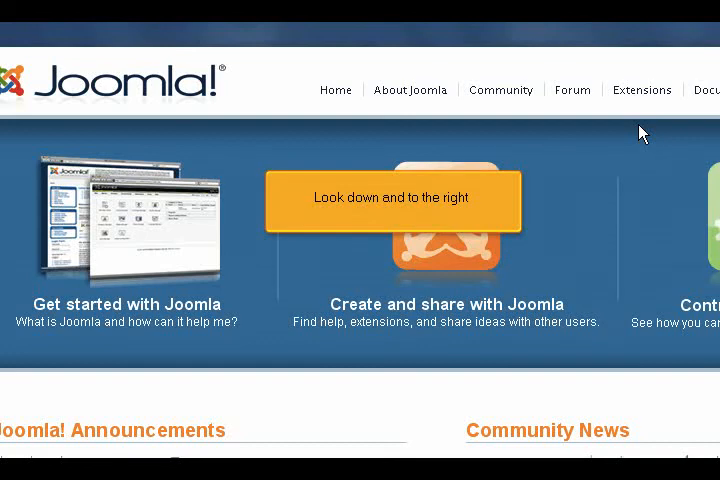
- Scroll the Joomla.org home page and follow the Download Joomla latest-version banner
scroll("down", 3)
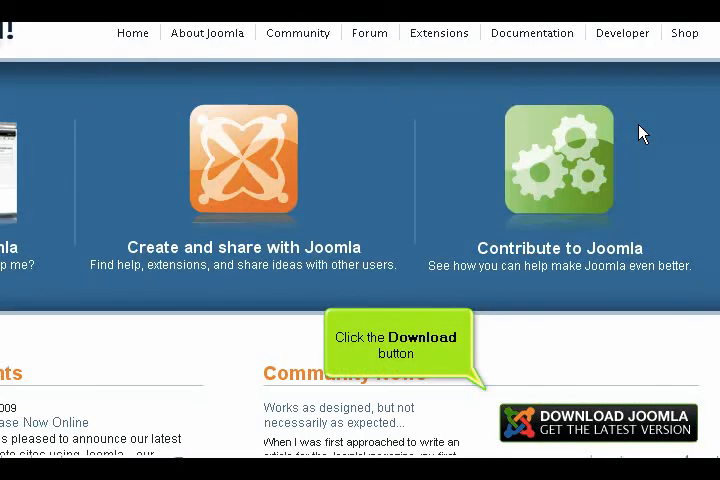
mouse_move(576, 328)
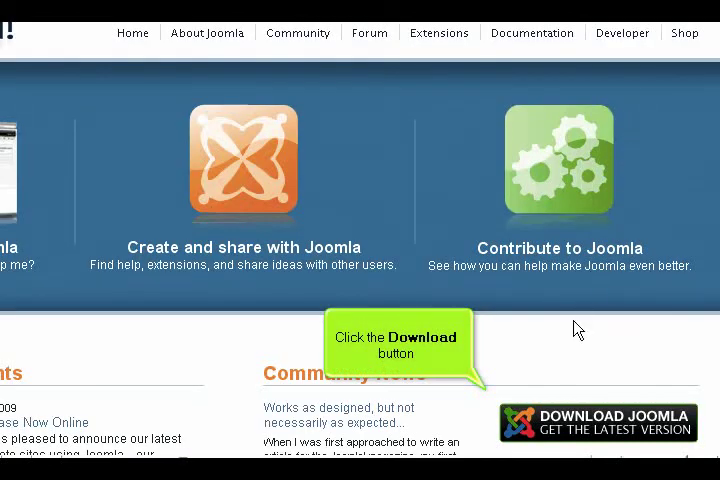
left_click(590, 425)
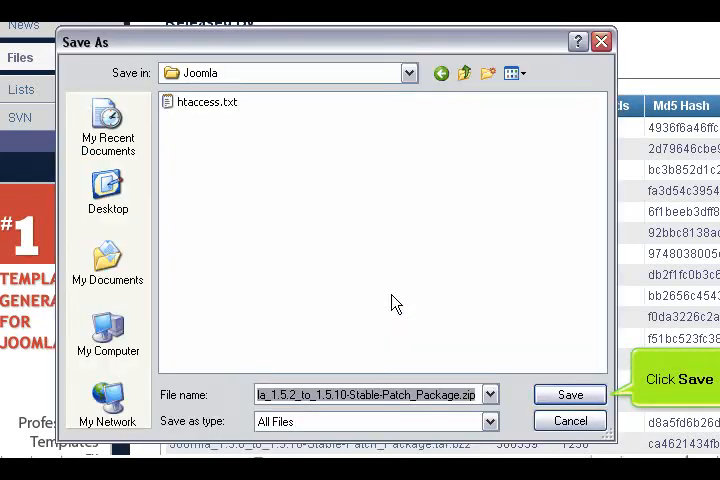
left_click(569, 393)
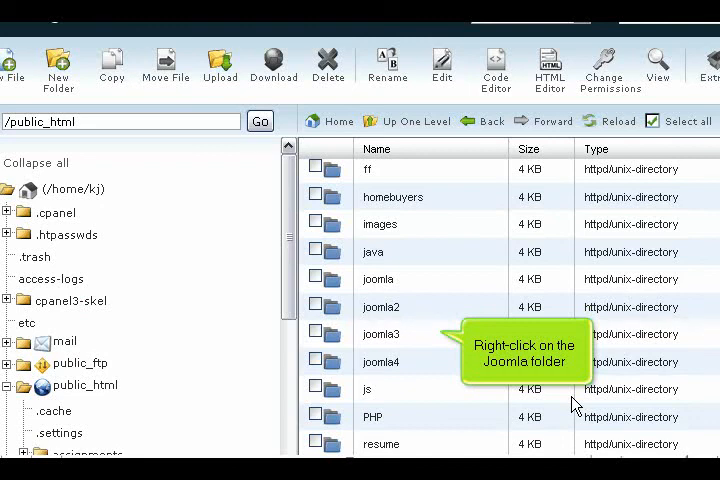
- Copy the joomla3 folder to /public_html/joomla3-backup
right_click(380, 334)
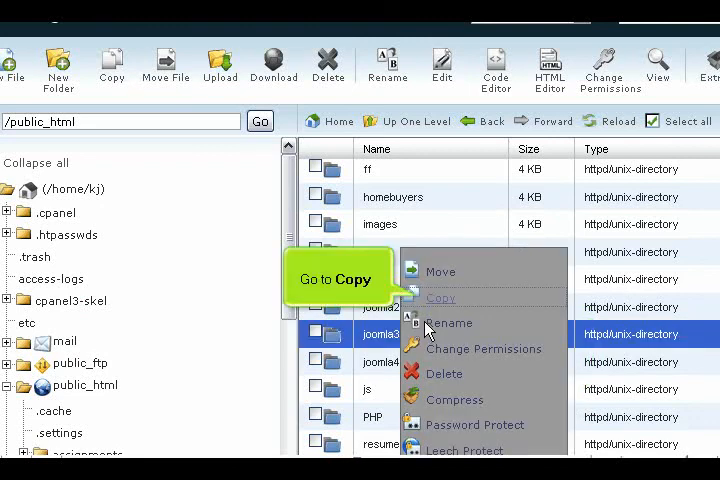
left_click(440, 297)
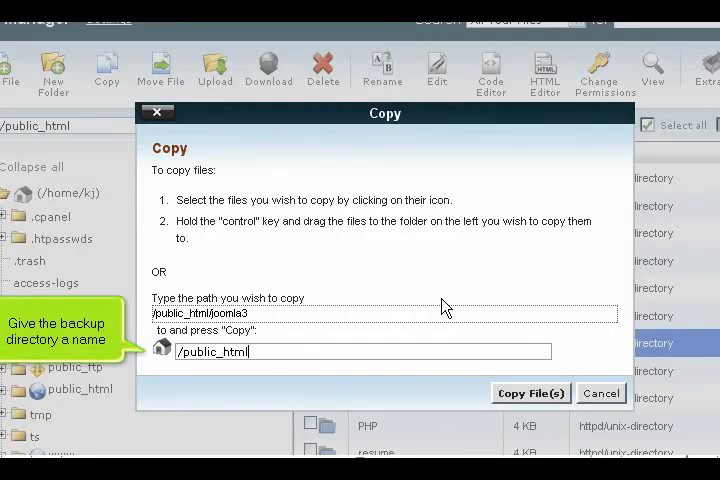
mouse_move(413, 316)
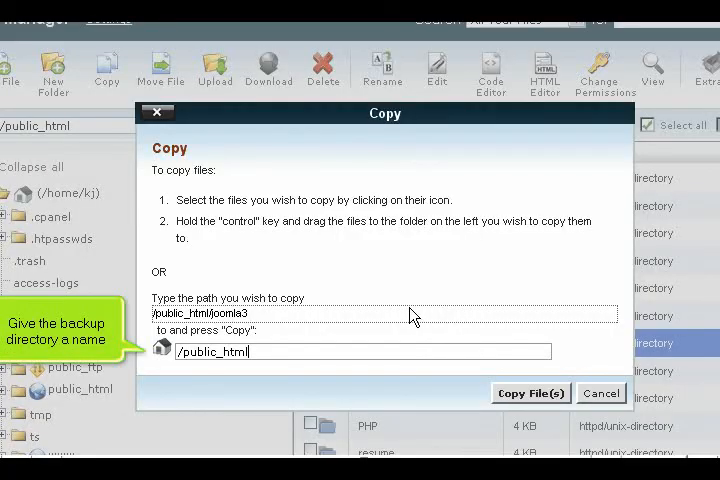
type("joomla")
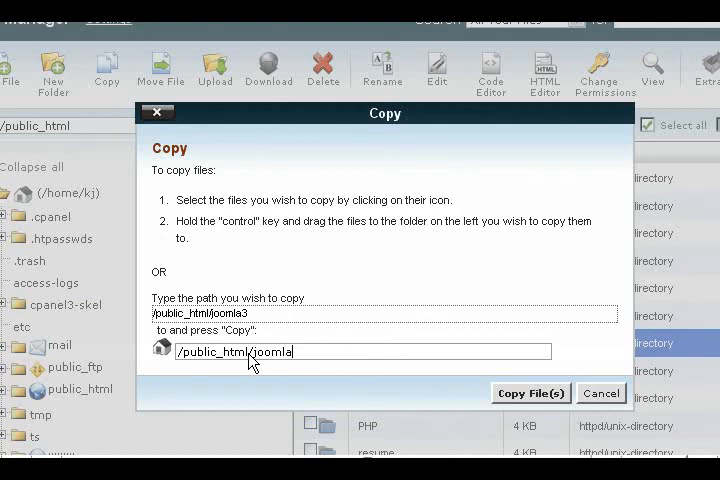
type("3-backup")
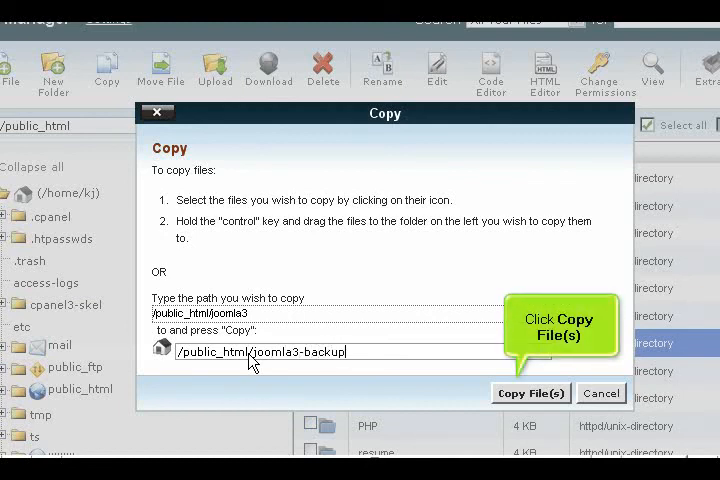
left_click(531, 393)
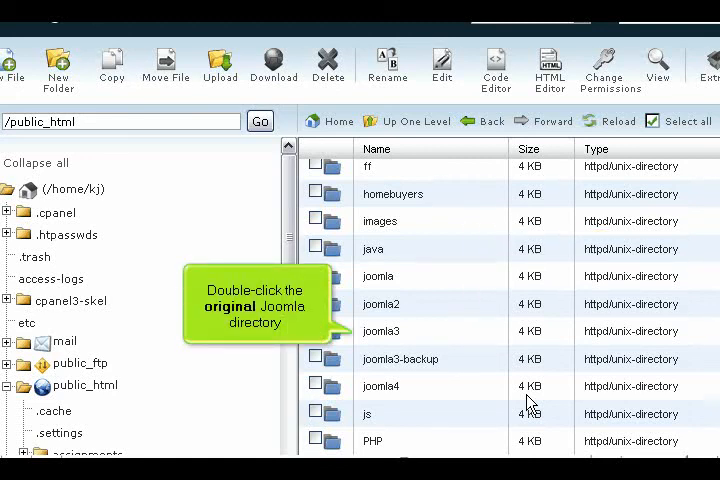
mouse_move(385, 340)
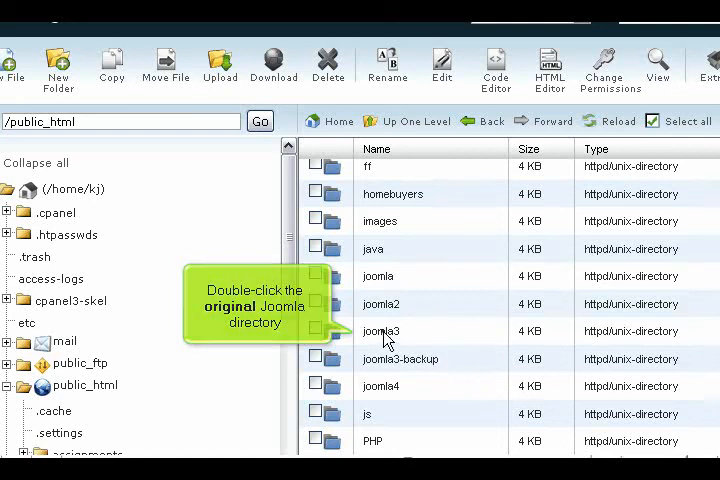
- Upload the Joomla 1.5.2-to-1.5.10 patch package zip into the joomla3 folder
double_click(381, 331)
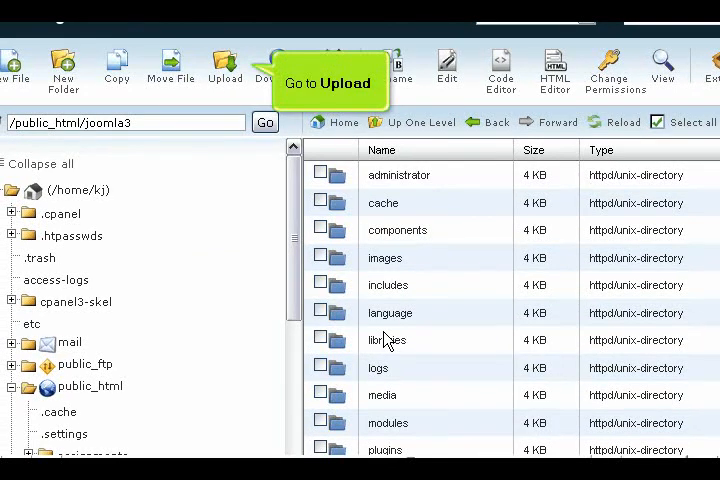
left_click(224, 70)
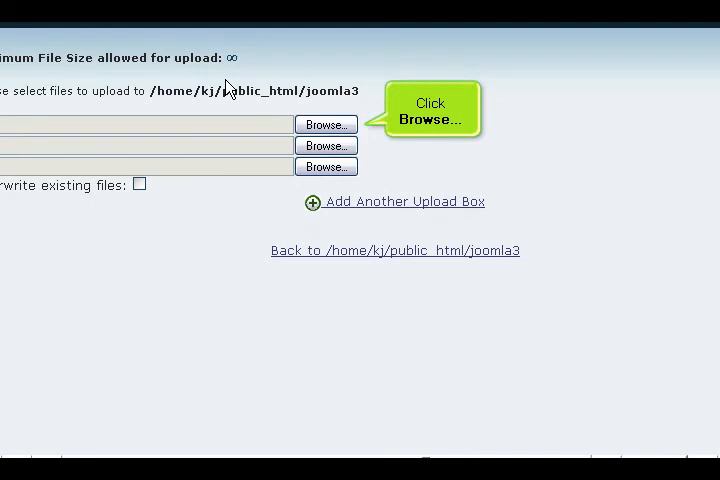
left_click(325, 124)
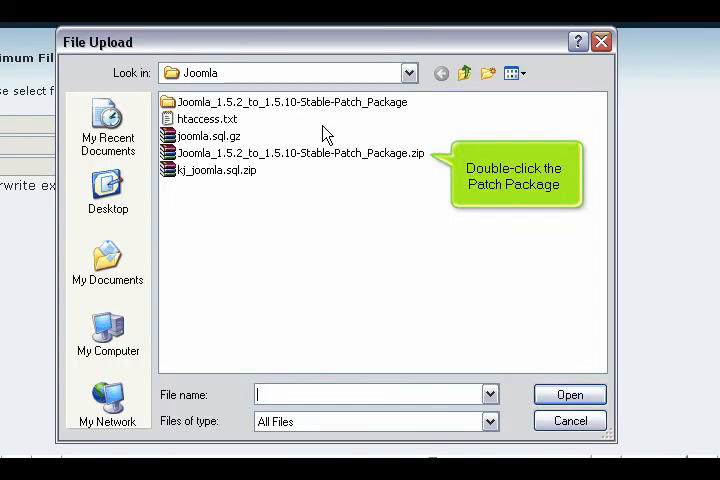
double_click(298, 154)
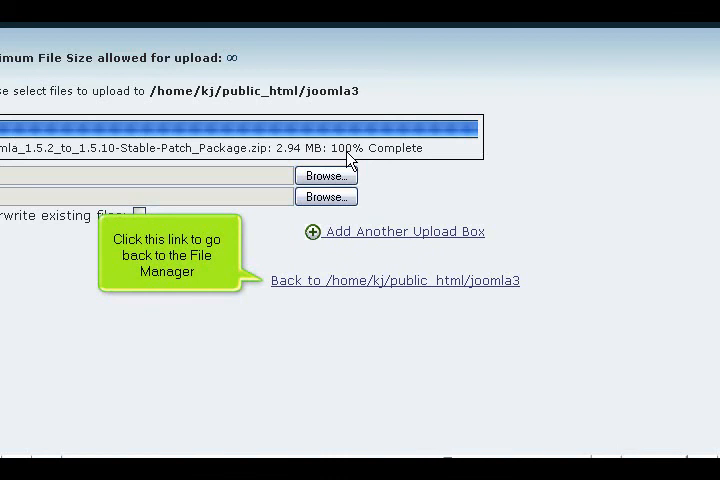
- Return to joomla3, select the patch zip and start extracting it to /public_html/joomla3
left_click(395, 280)
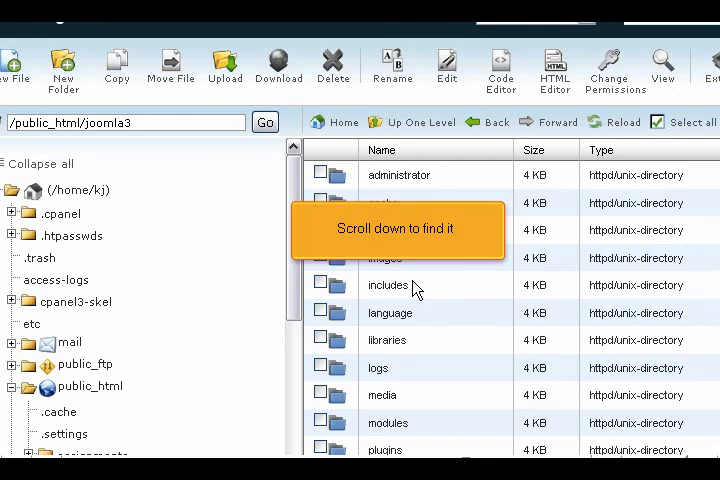
scroll("down", 3)
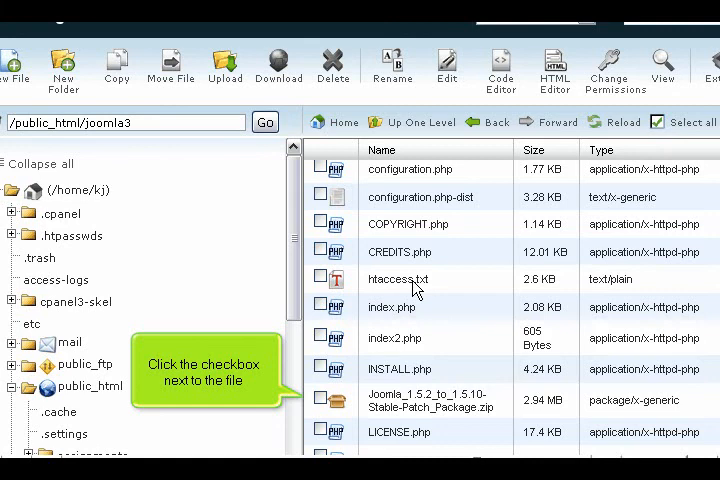
left_click(320, 400)
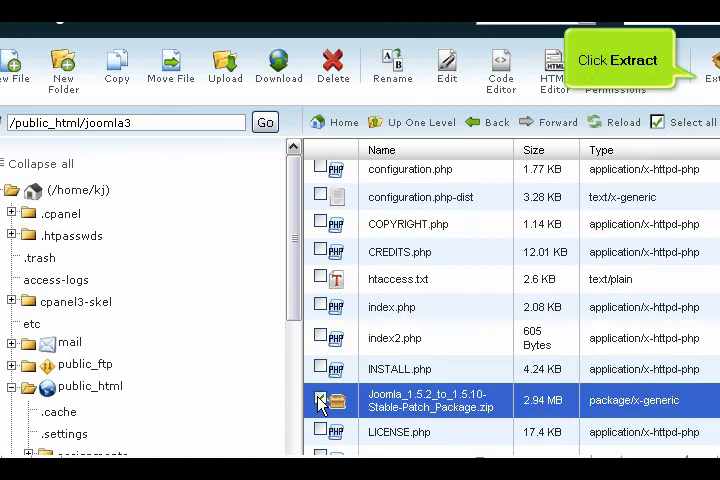
left_click(320, 400)
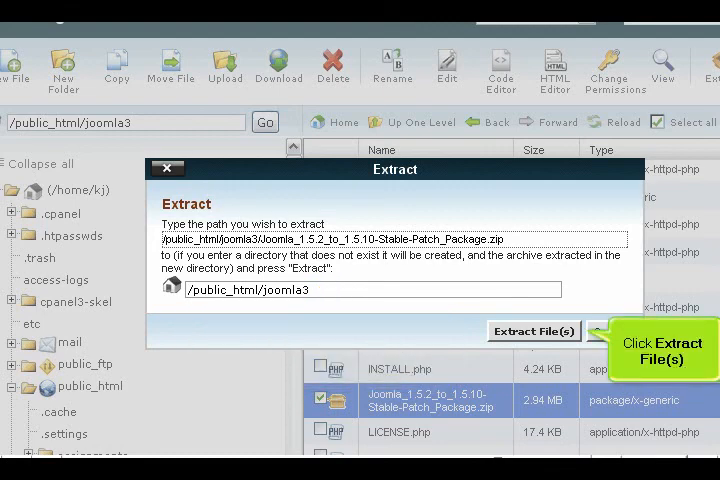
- Extract the patch zip into joomla3 and close the Extraction Results
left_click(533, 331)
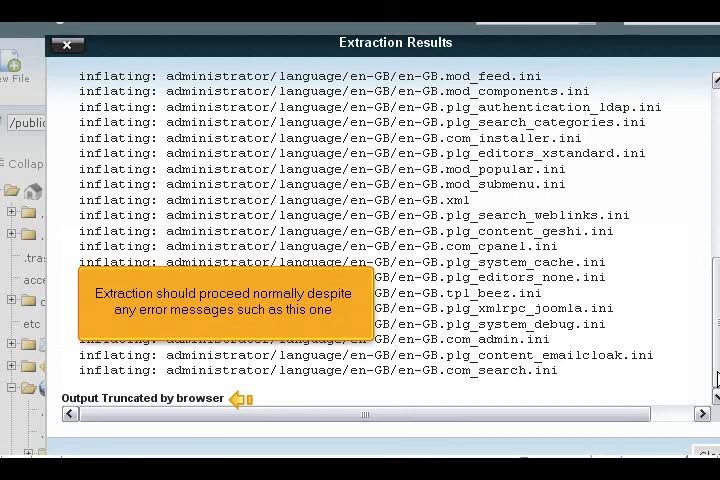
mouse_move(67, 45)
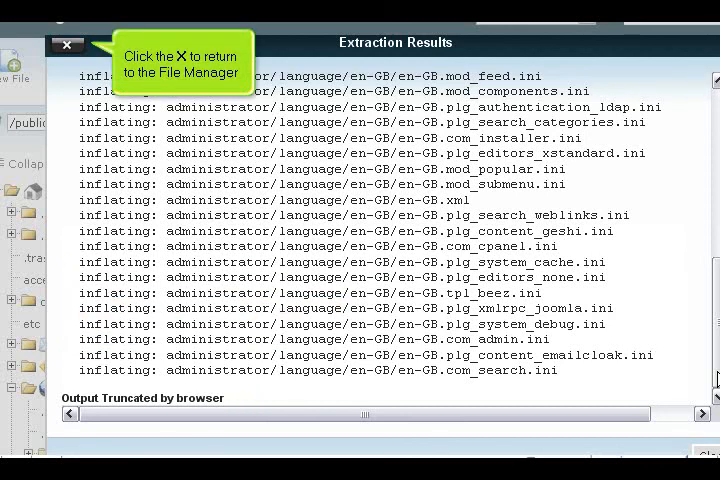
left_click(66, 45)
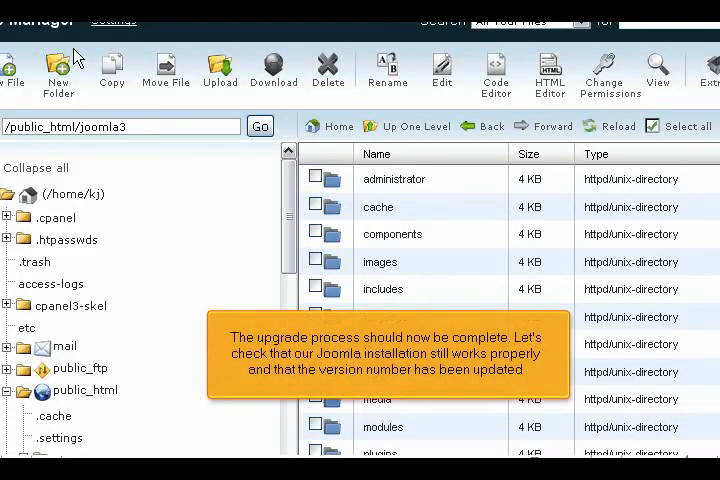